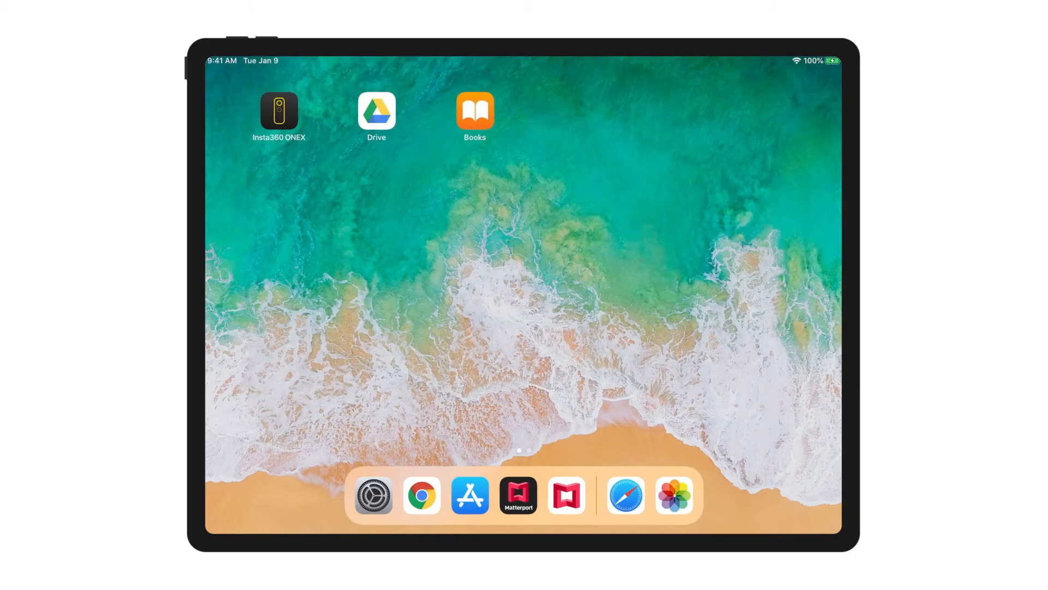
- Launch Settings from the dock, landing on the Wi-Fi page connected to FrankNet
{"action": "left_click", "coordinate": [373, 495]}
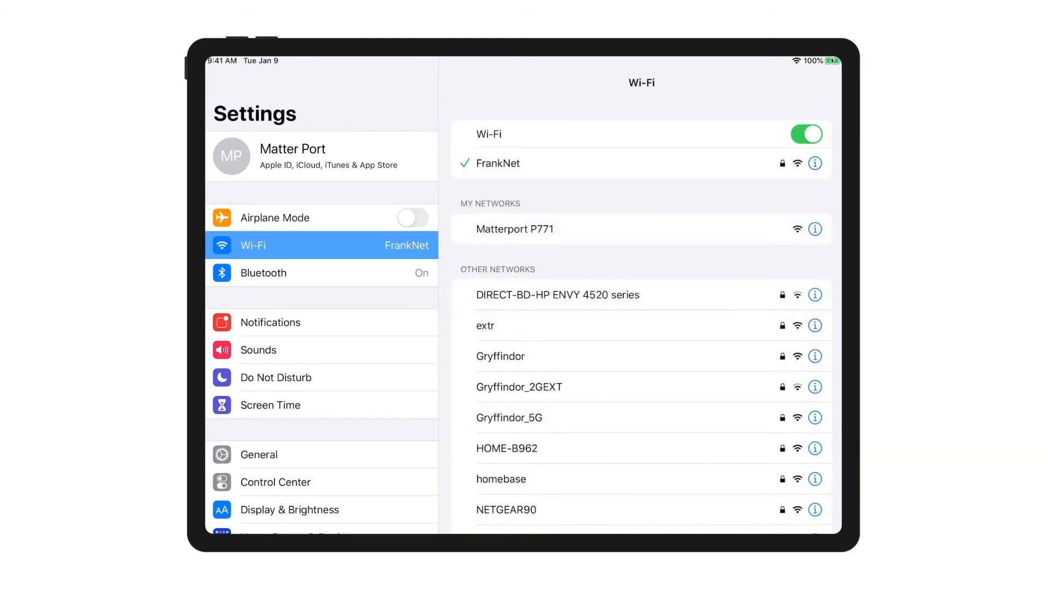
- Join the Matterport P771 camera network, replacing FrankNet as the connected Wi-Fi
{"action": "left_click", "coordinate": [514, 228]}
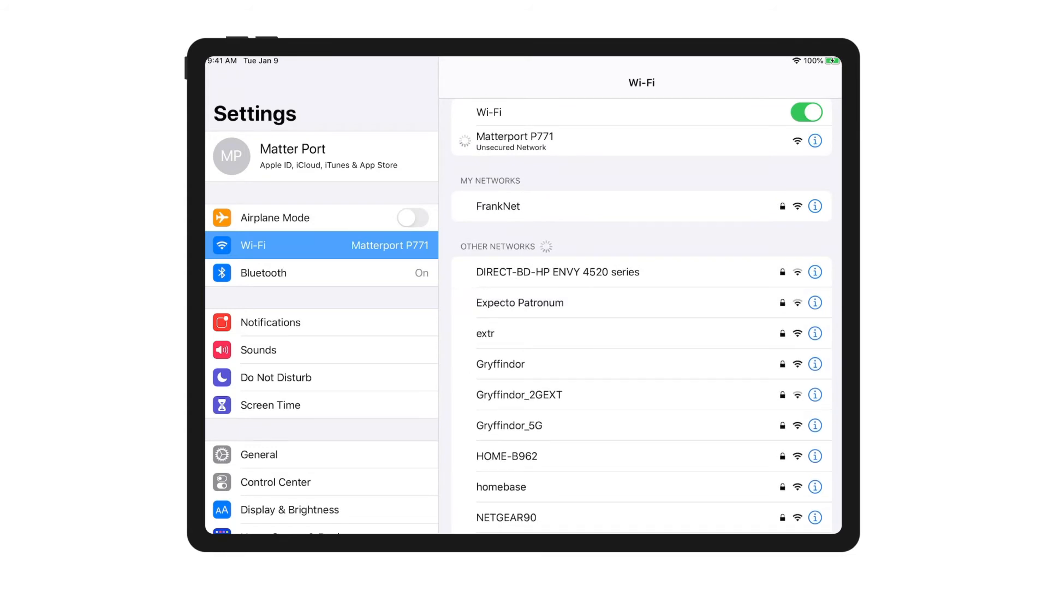
{"action": "left_click", "coordinate": [514, 141]}
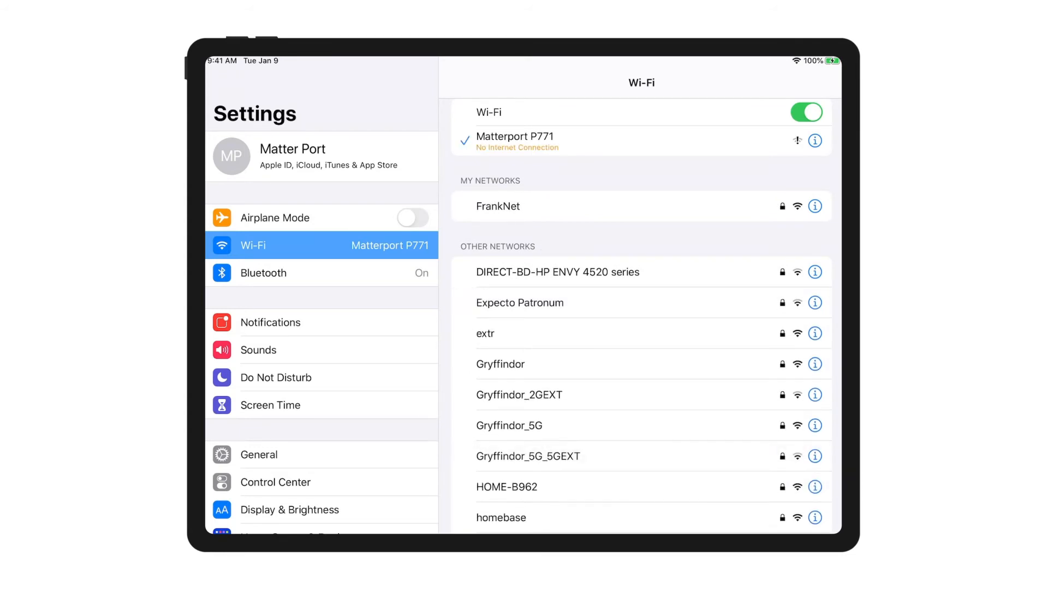